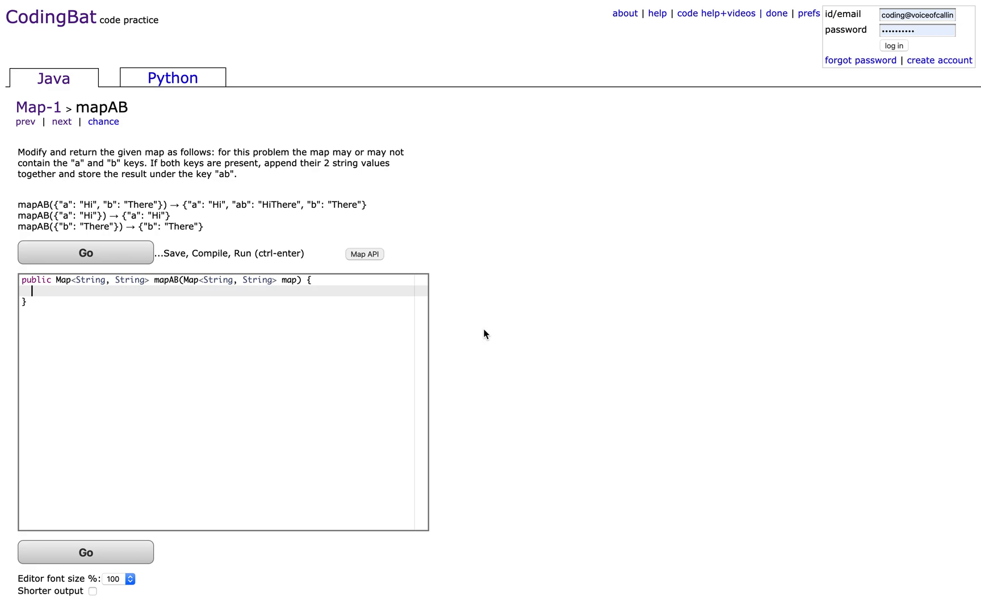
Open an if block on map.containsKey("a") && map.containsKey("b")
text(if)
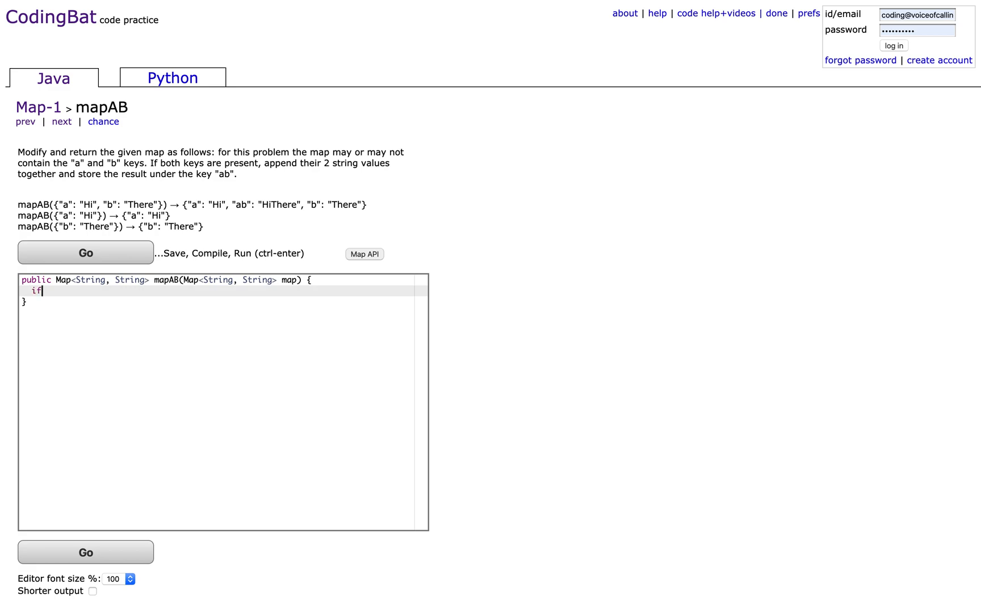
text((map)
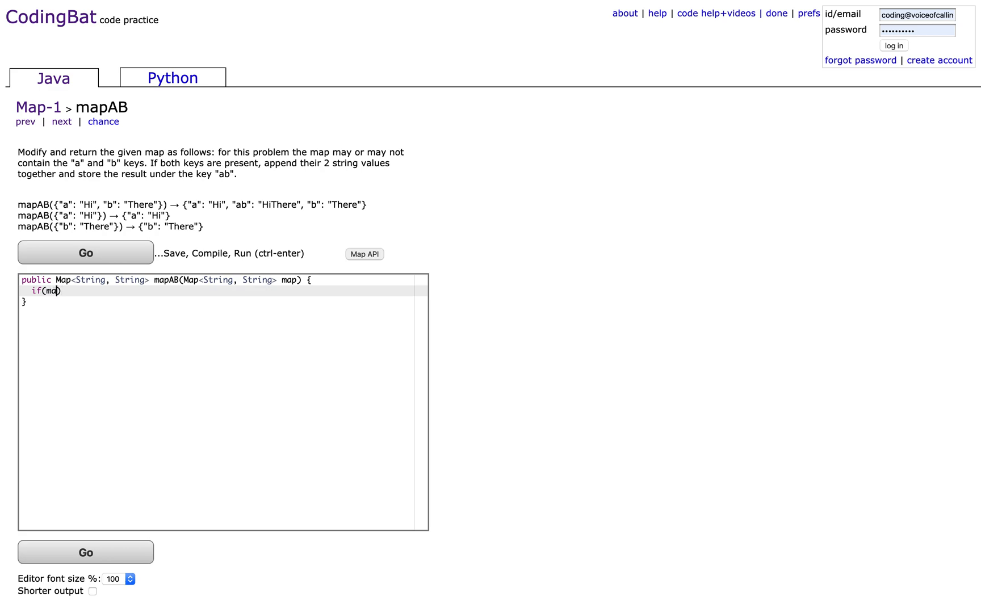
text(p)
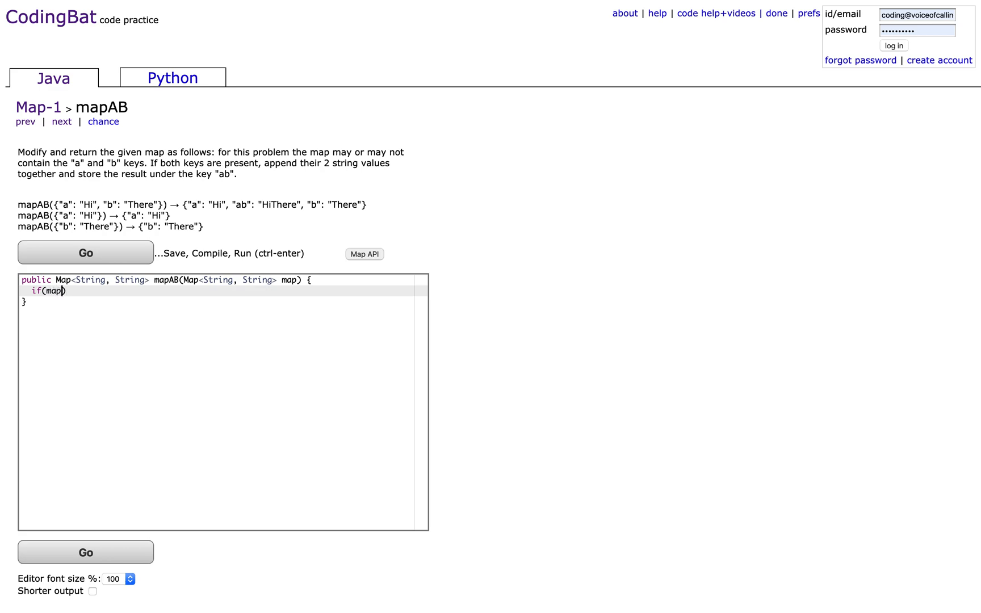
text(.)
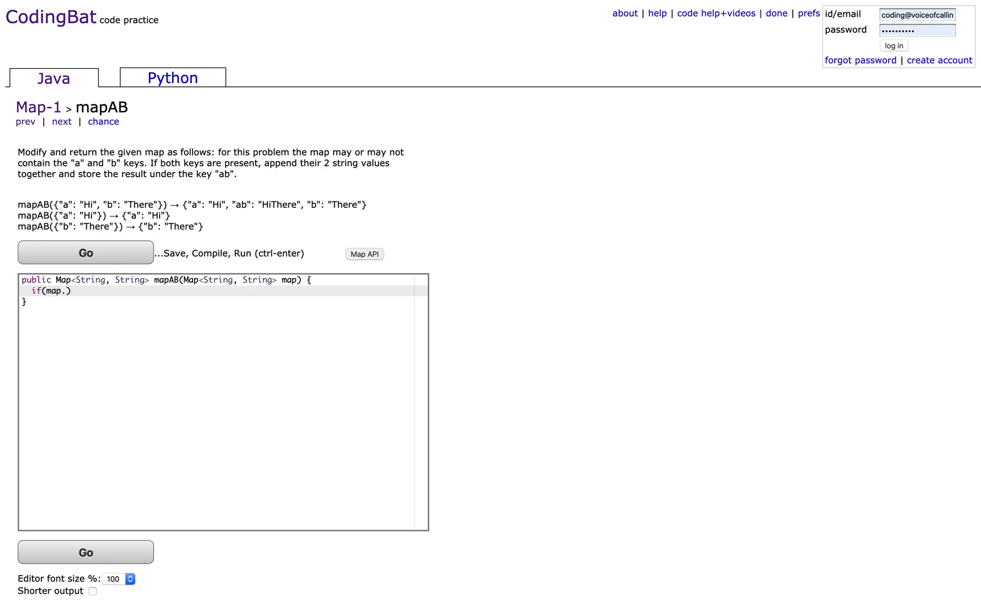
text(containsKey)
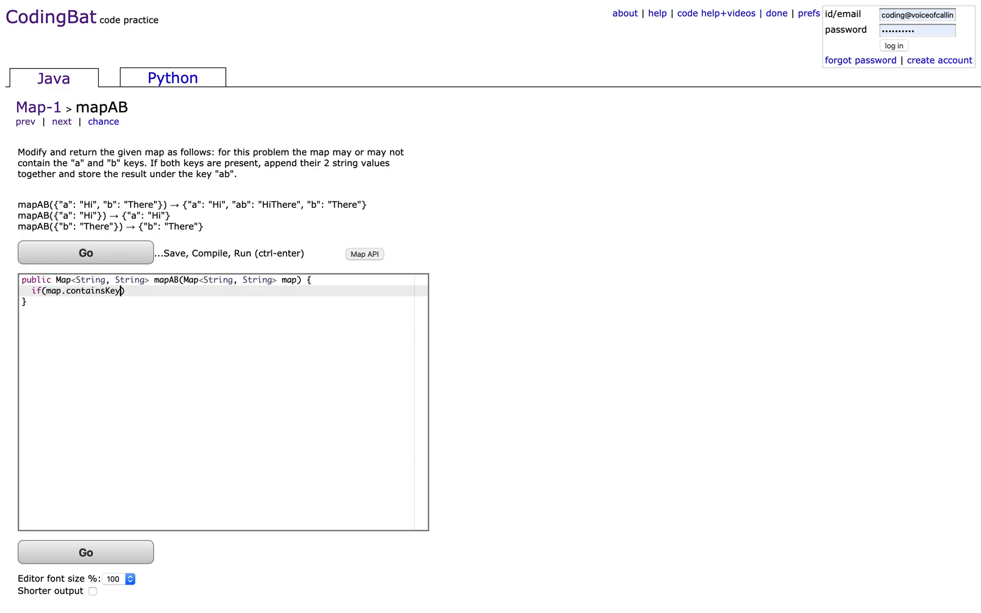
text("a"))
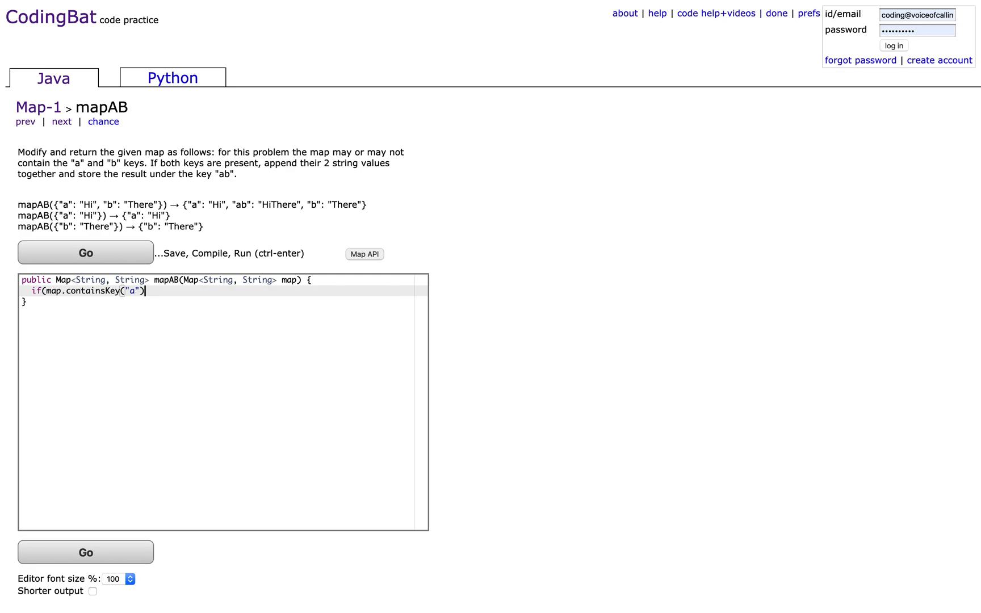
text(&& map.conta)
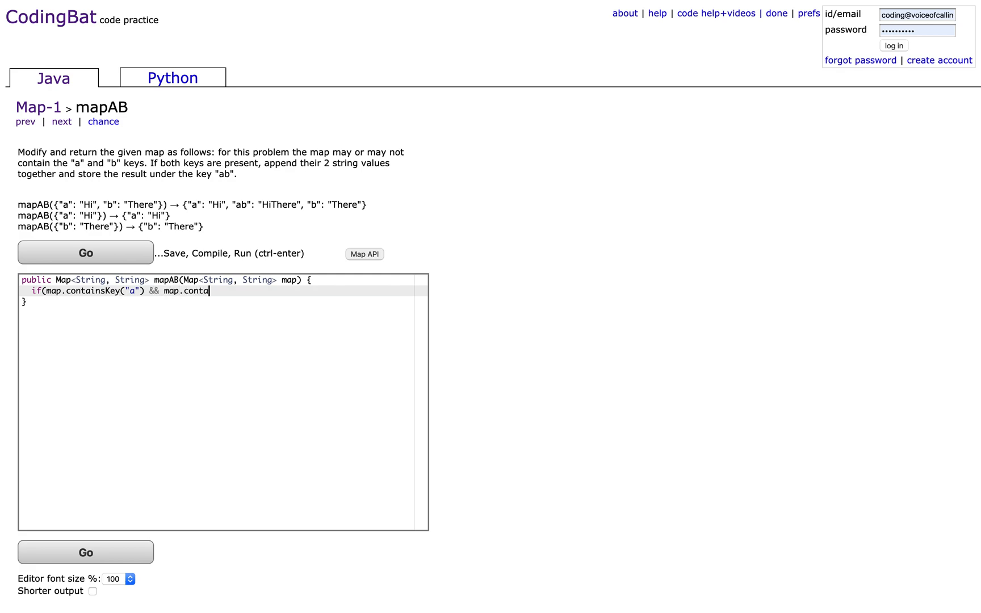
text(insKey)
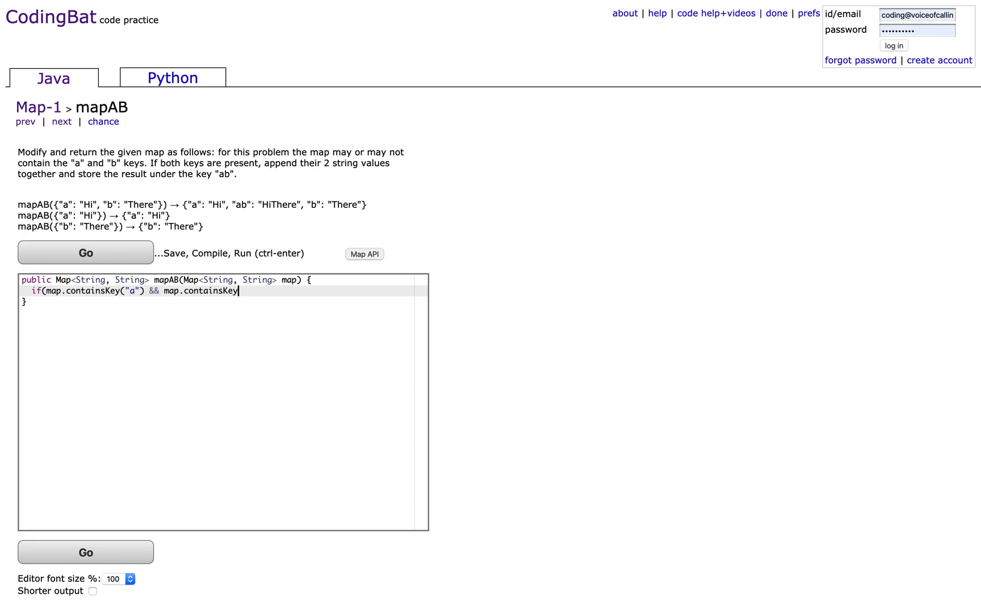
text(("b"))
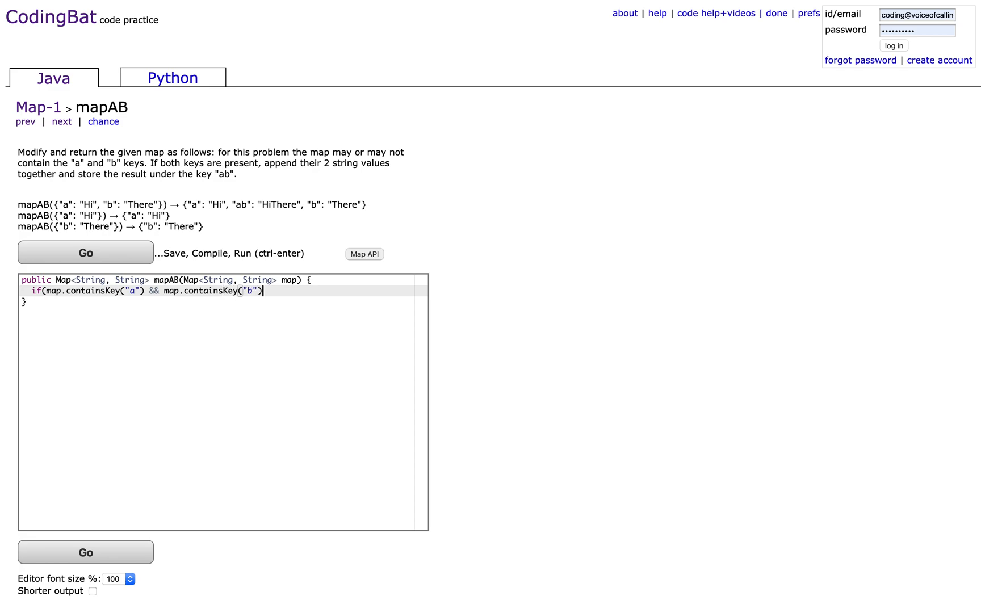
text({)
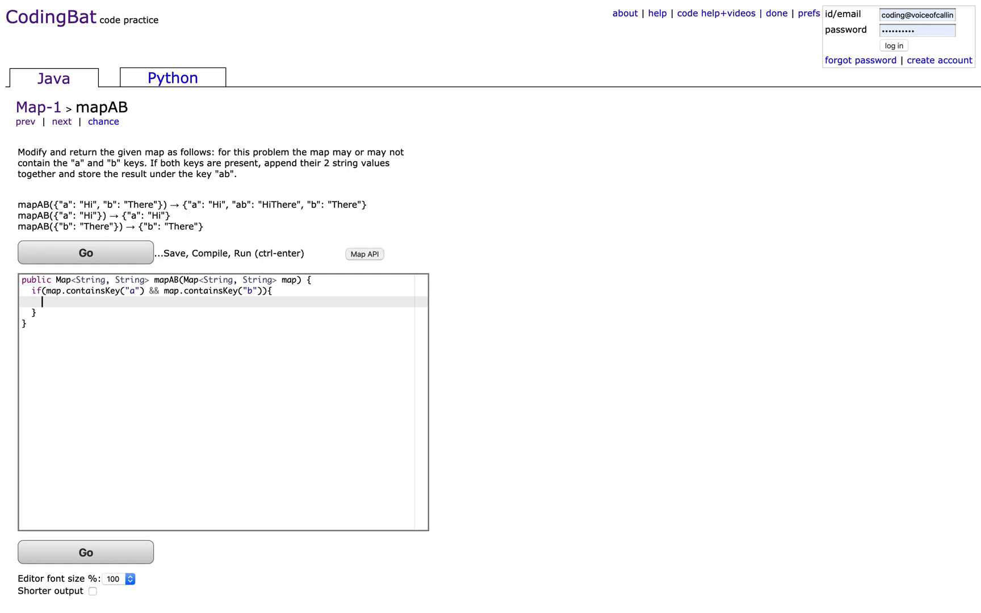
Inside the if, put map.get("a") + map.get("b") under the key "ab"
text(map.)
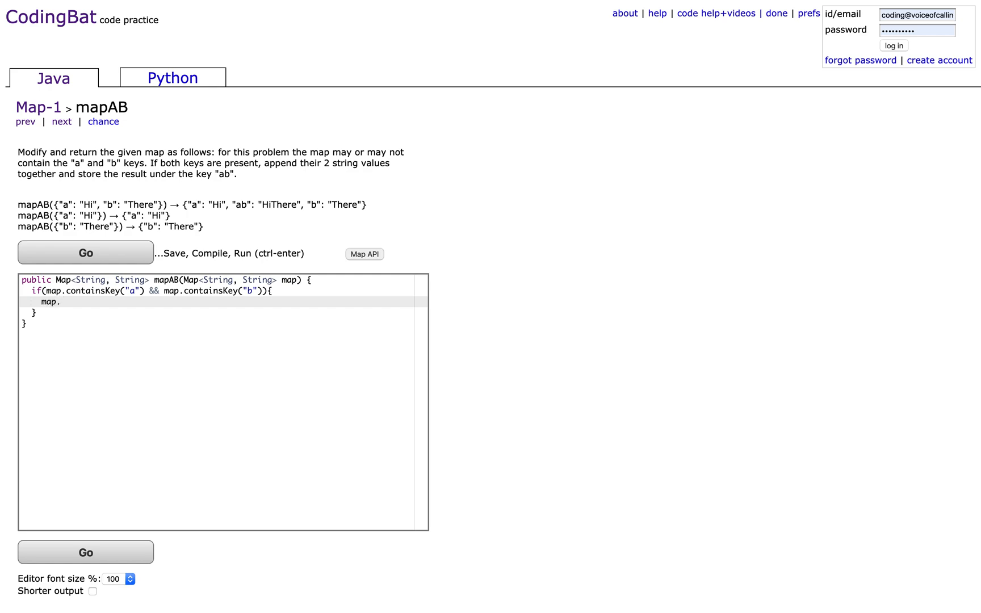
text(put(""))
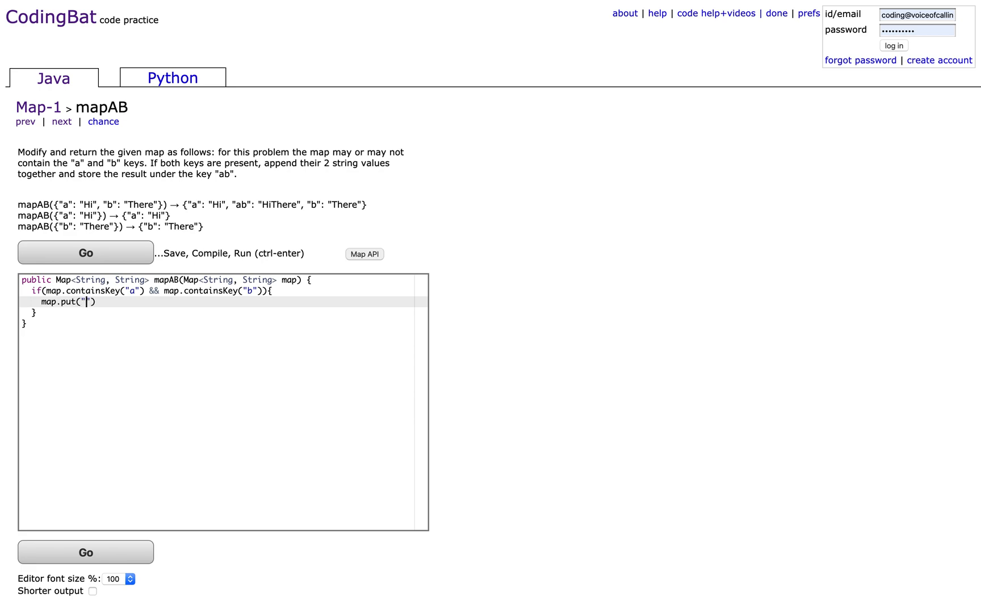
text(ab",)
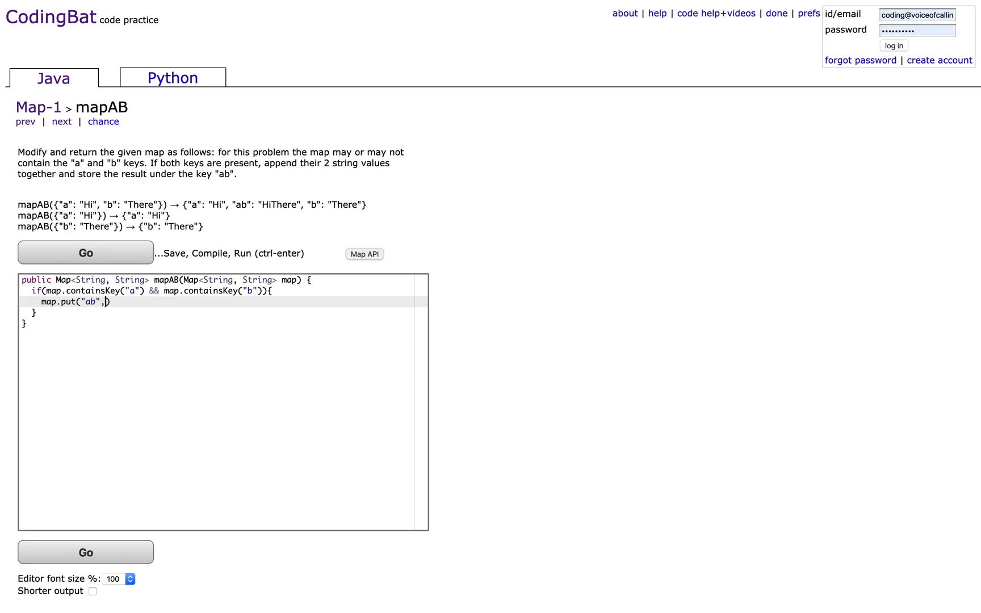
text(map.get()
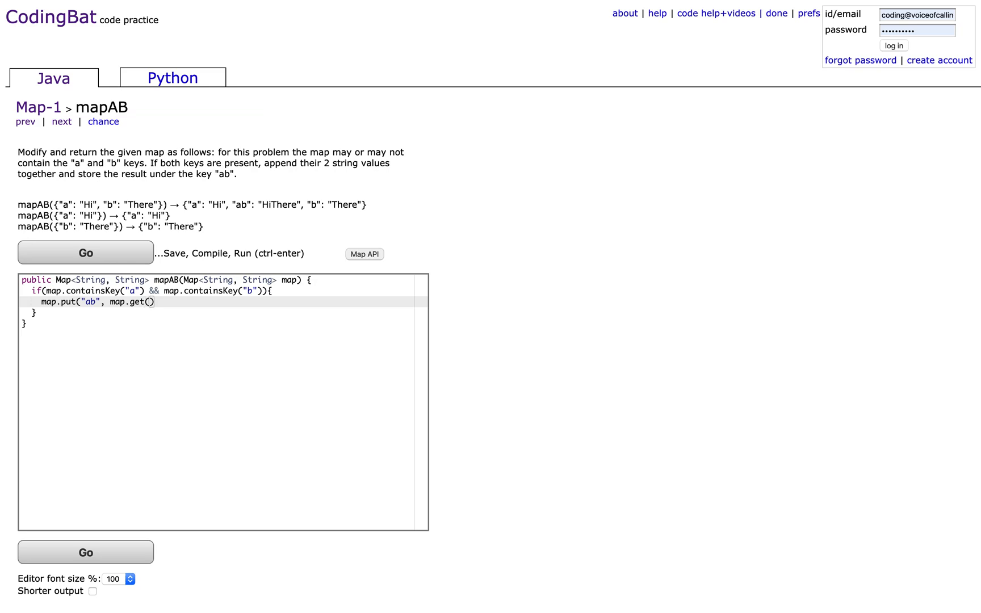
text("a")
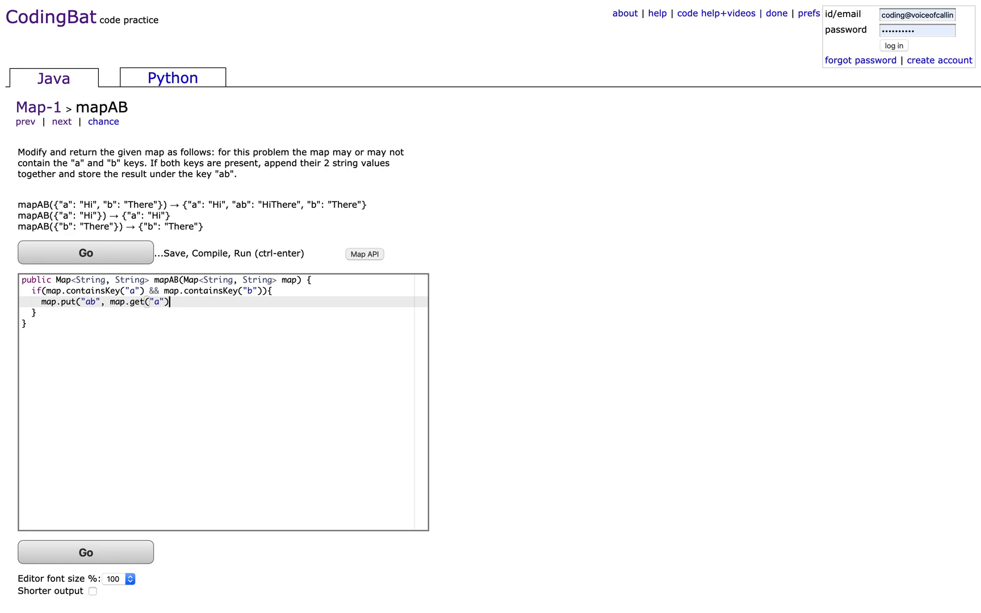
text(+)
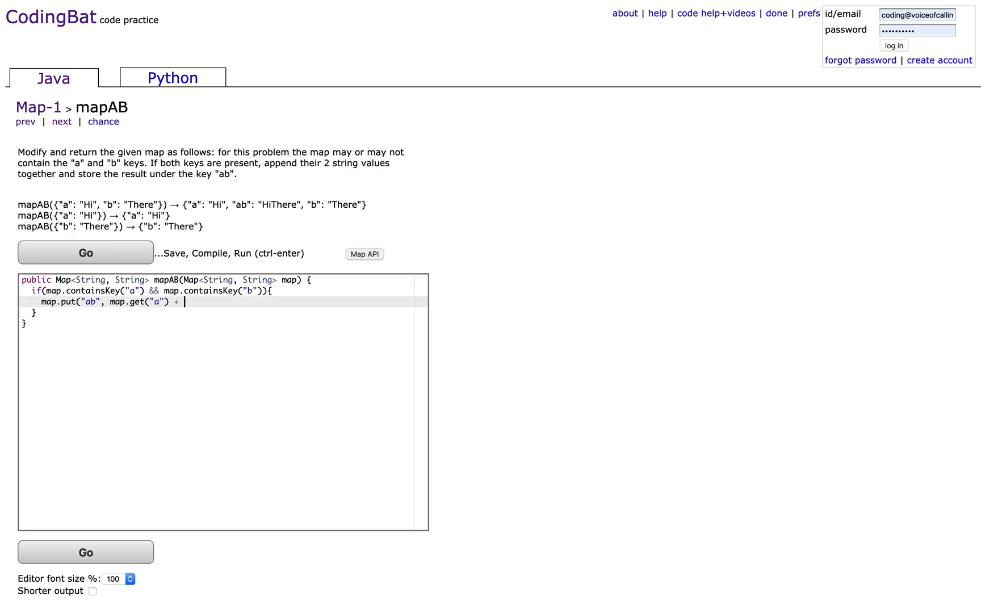
text(map.get())
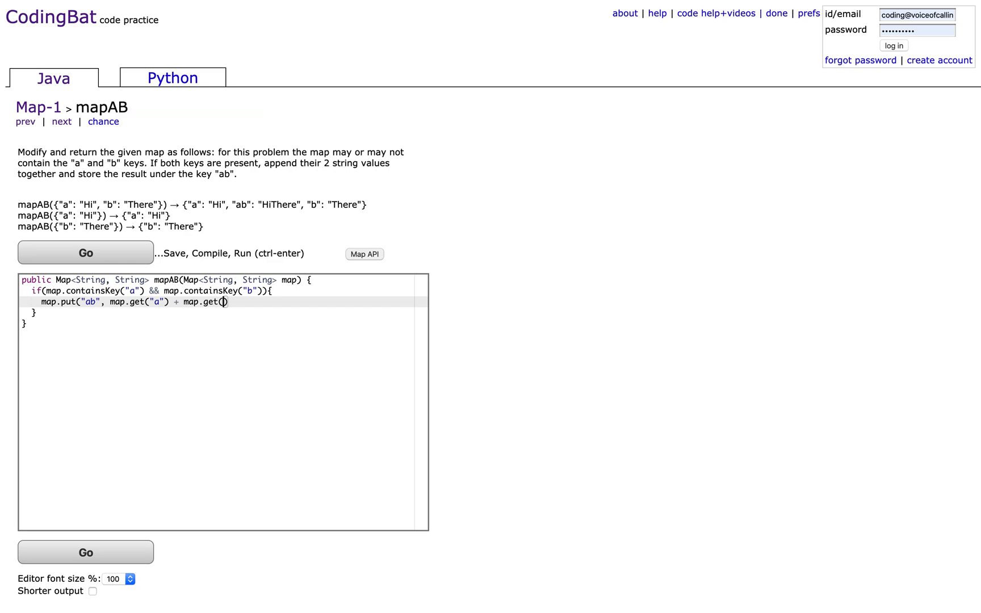
text("b"))
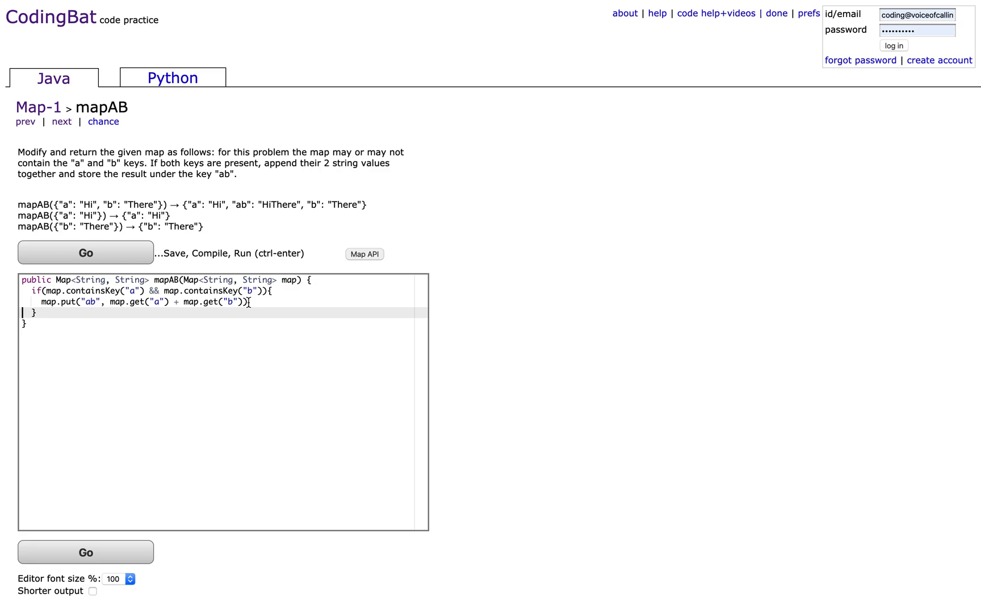
text(;)
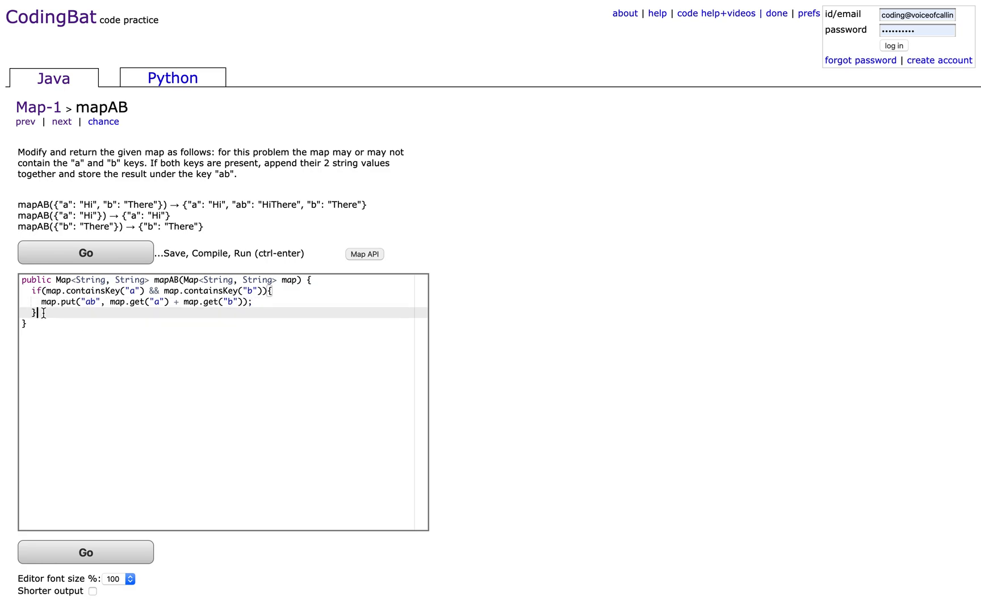
Add return map; and run the tests with Go
text(return m)
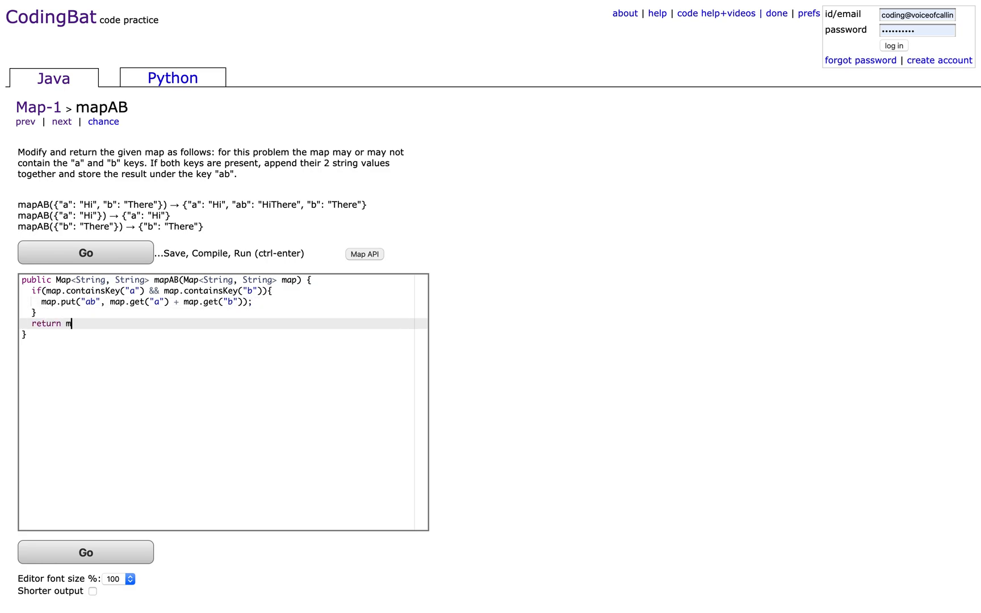
text(ap;)
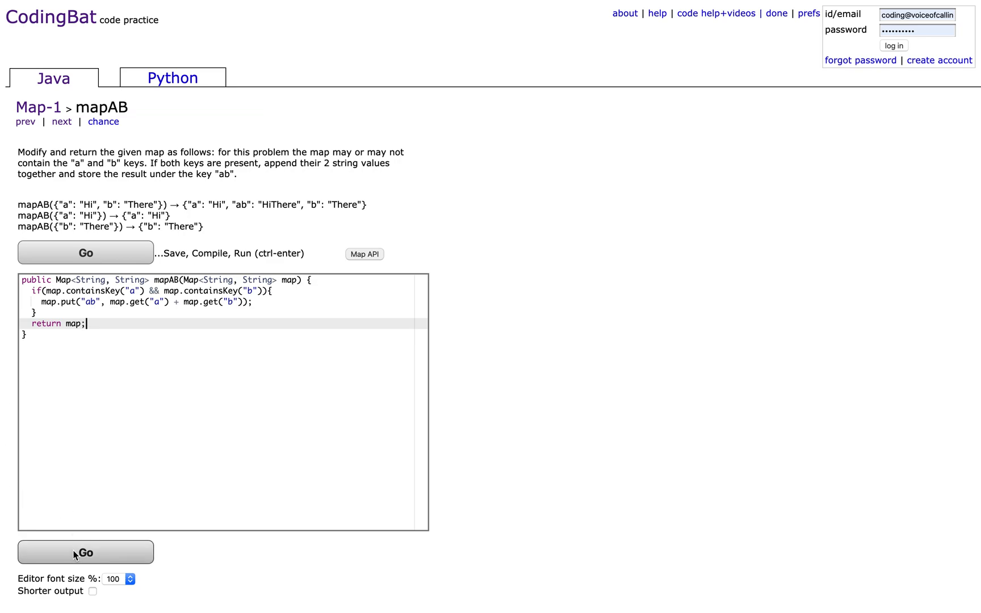
click(86, 551)
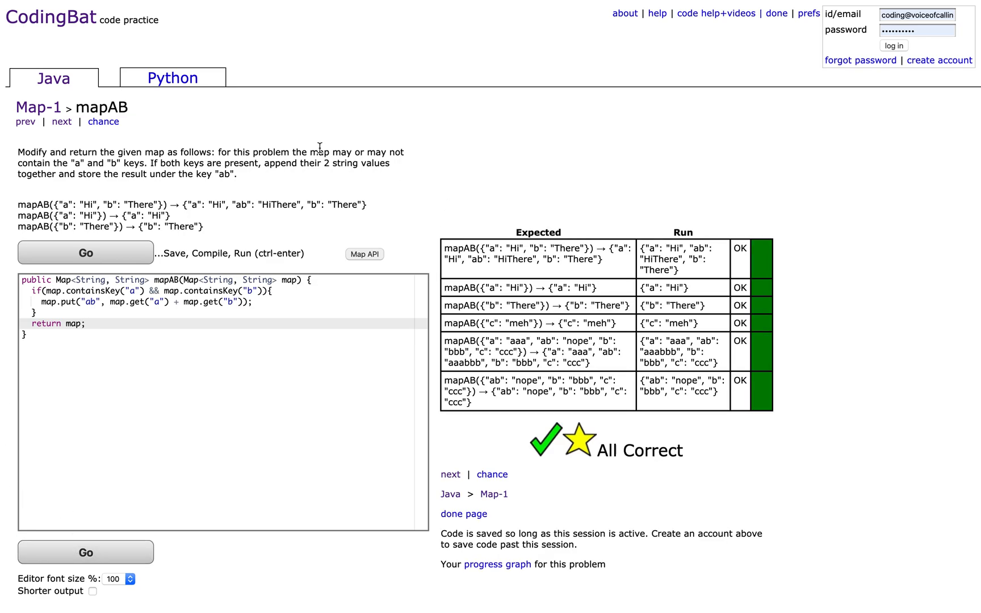